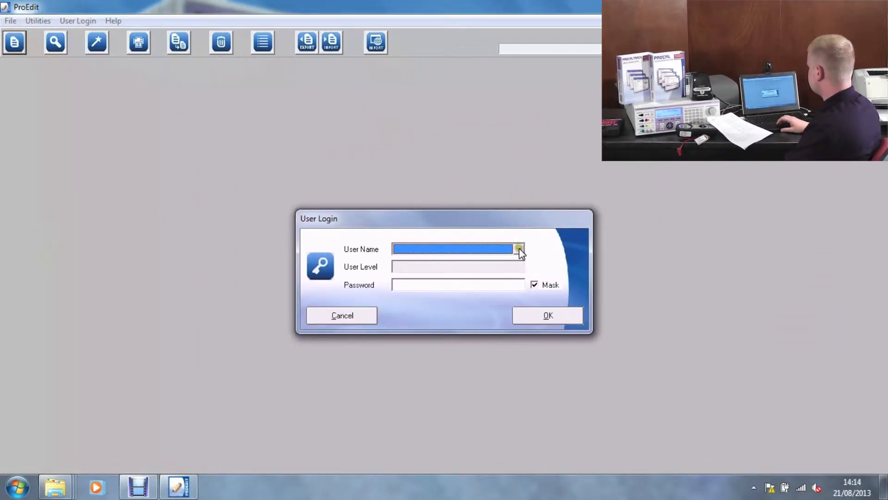
Log in to ProEdit as Administrator from the User Login dialog
click(517, 249)
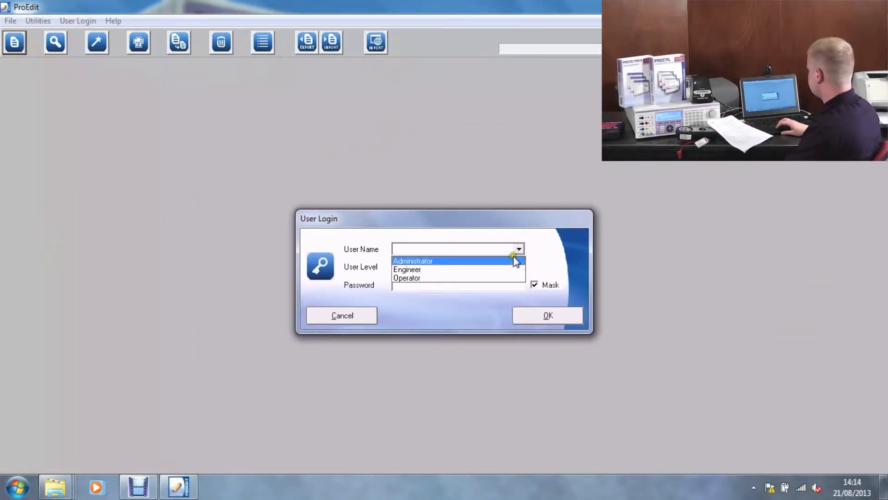
click(413, 261)
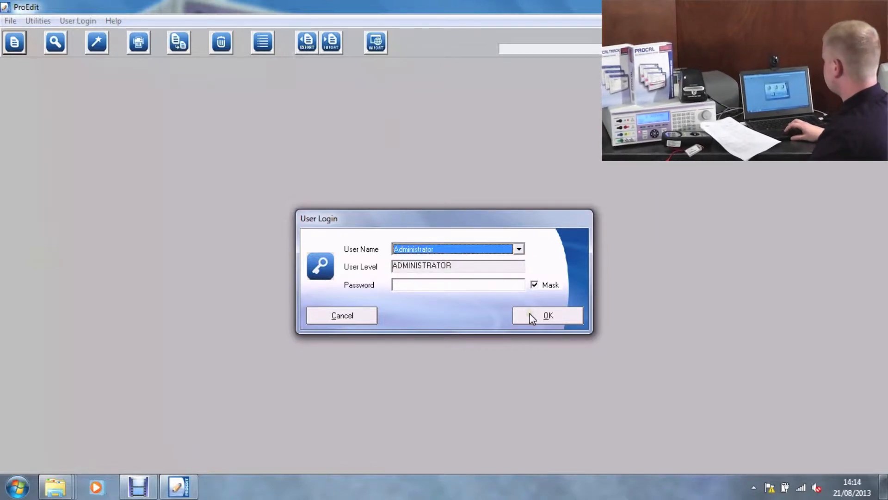
click(547, 314)
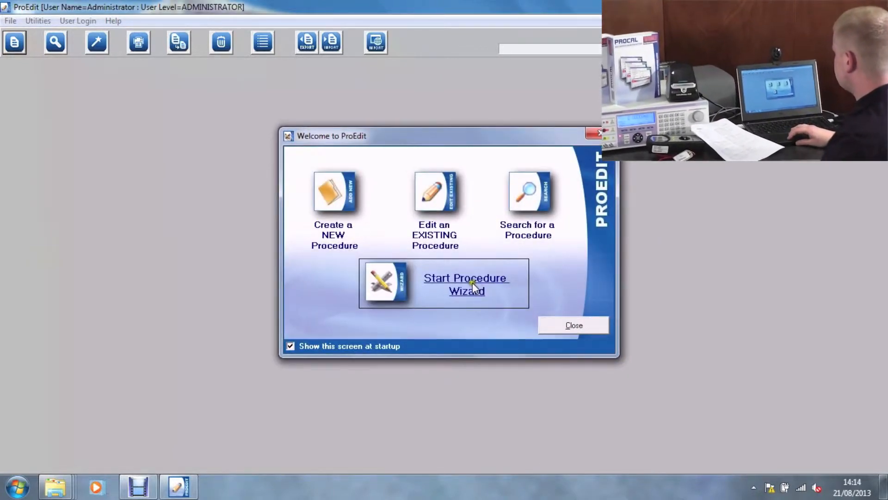
Start the Procedure Builder Wizard with manufacturer megger and model avo300
click(465, 284)
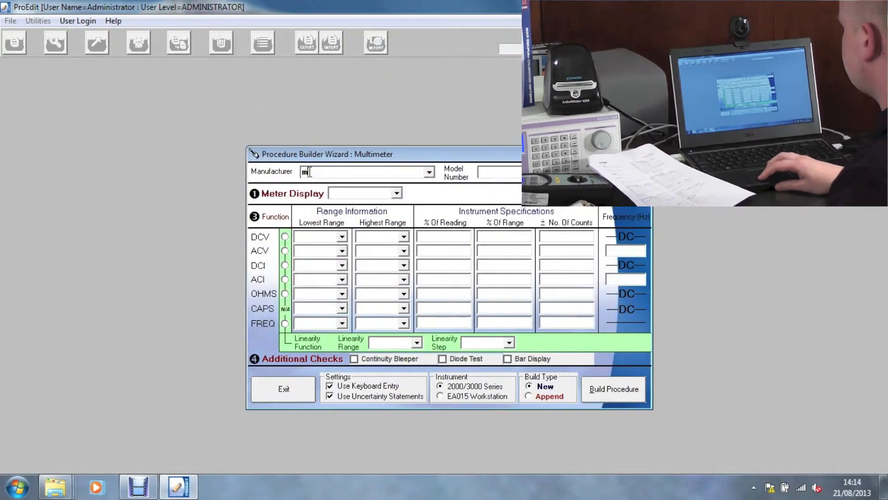
text(egger)
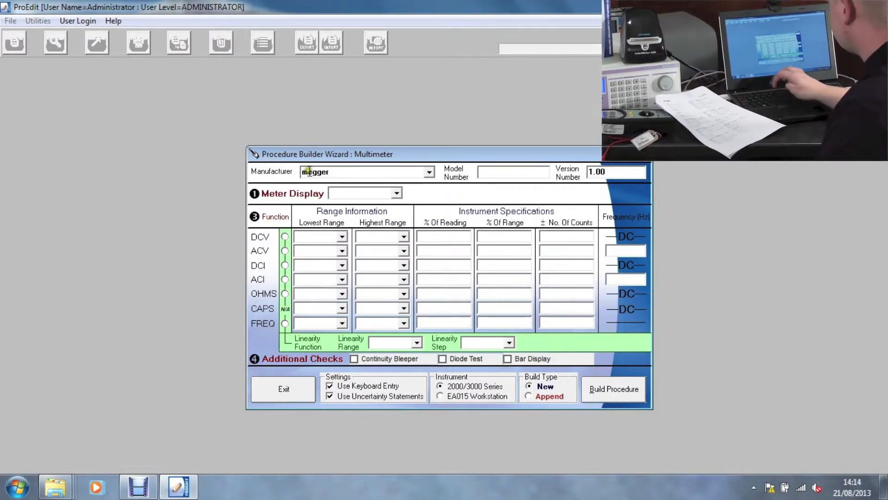
text(a)
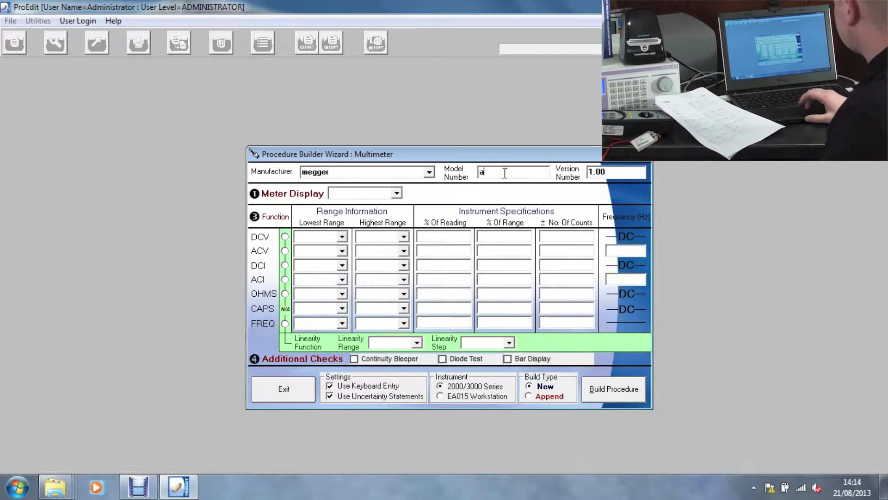
text(vo300)
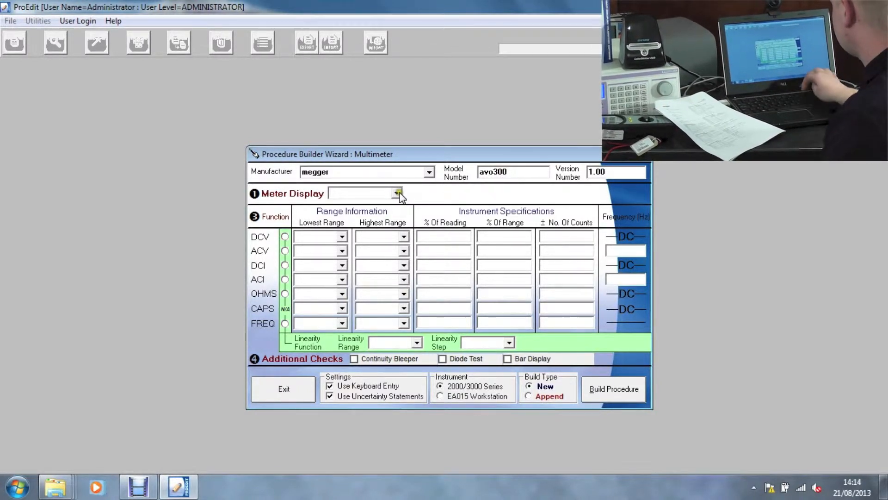
Set meter display 3999 and DCV range 400mV to 600V with 0.8% of range and 2 counts
click(398, 193)
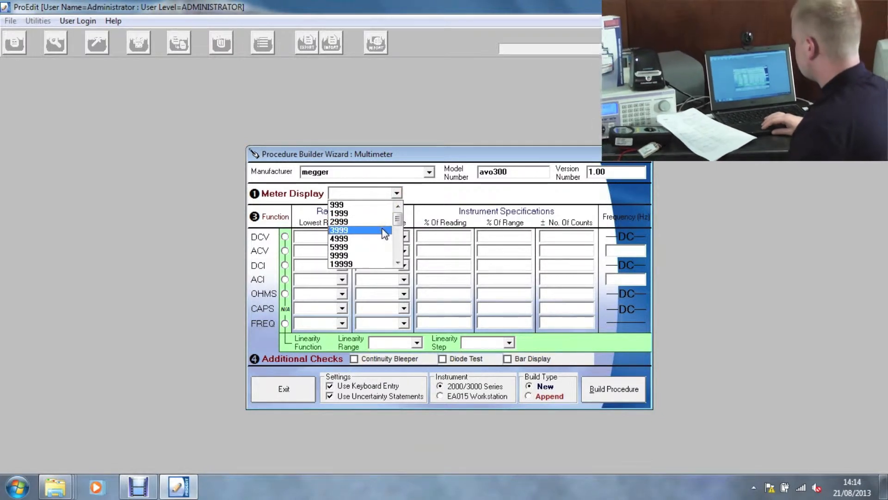
click(339, 231)
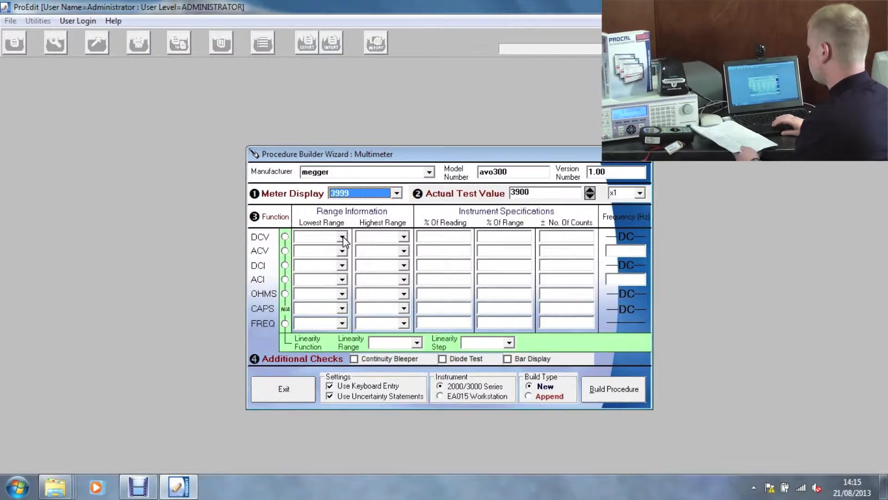
click(341, 236)
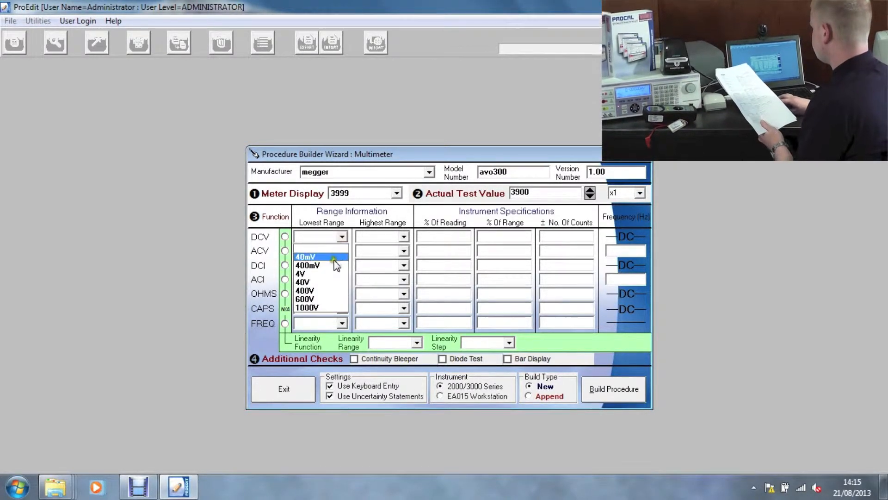
click(308, 266)
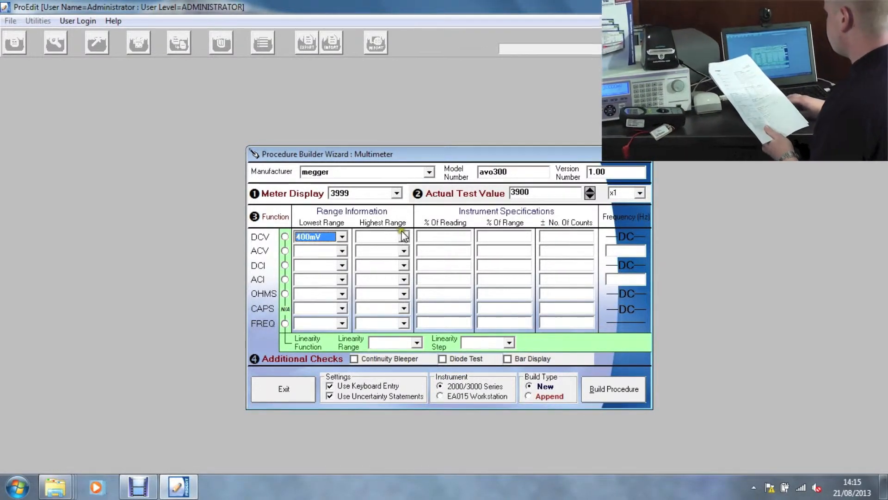
click(402, 236)
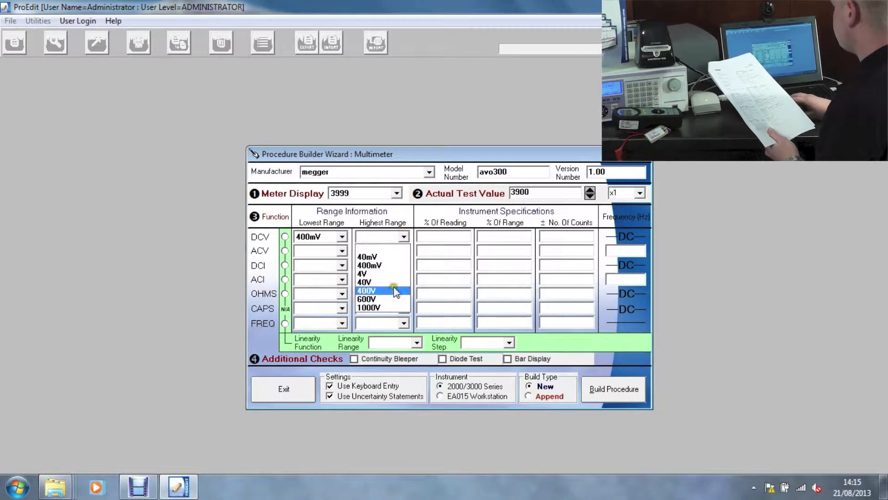
click(366, 299)
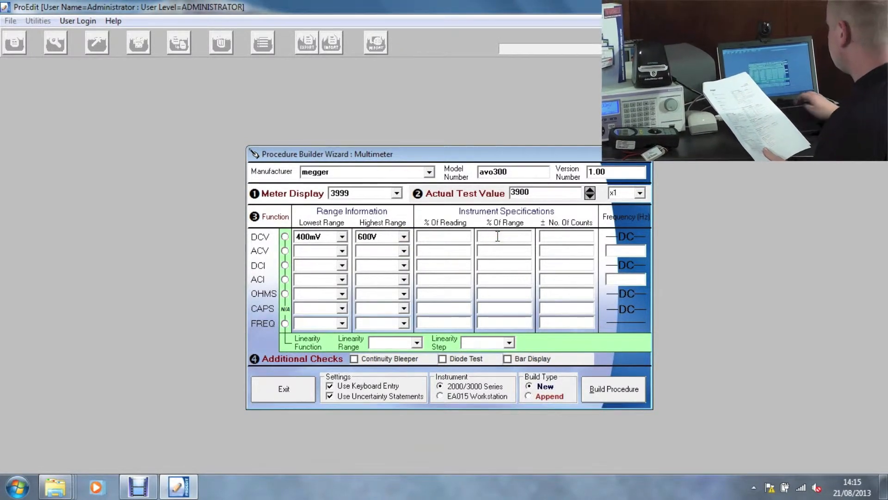
text(0.8)
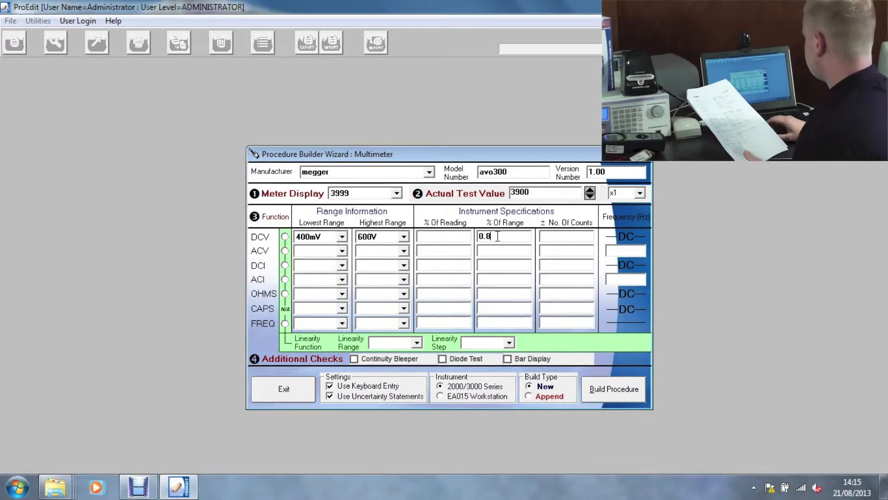
click(564, 235)
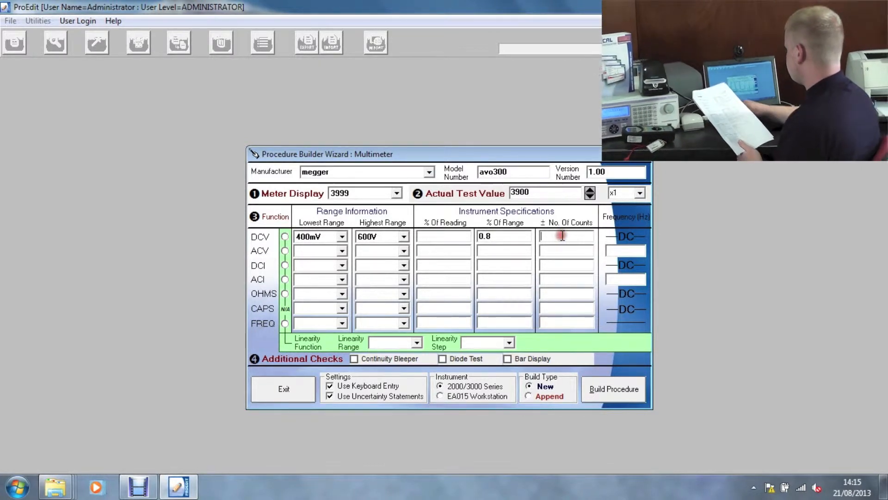
text(2)
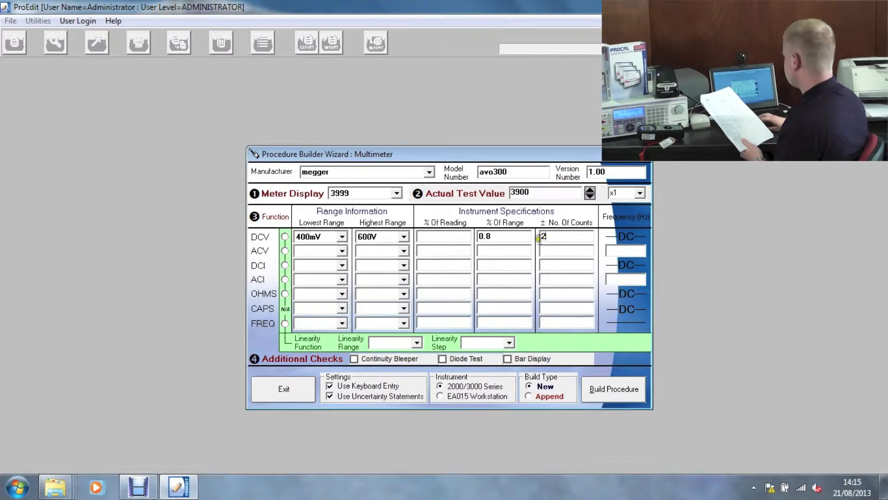
Set ACV range 400mV to 1000V with 1% of range, 5 counts and frequency 56
click(341, 236)
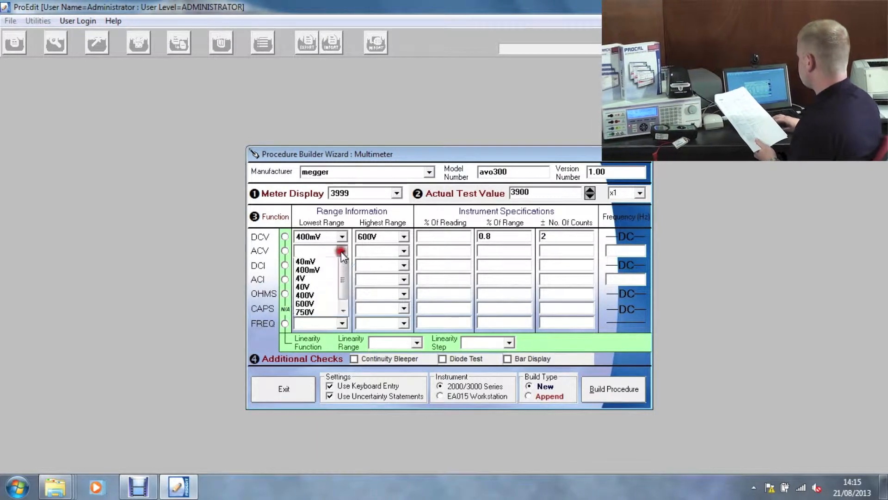
click(306, 269)
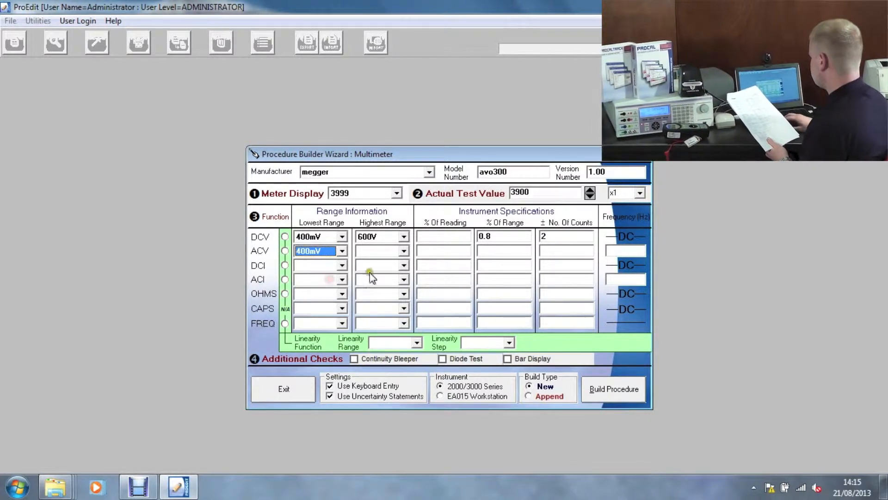
click(404, 250)
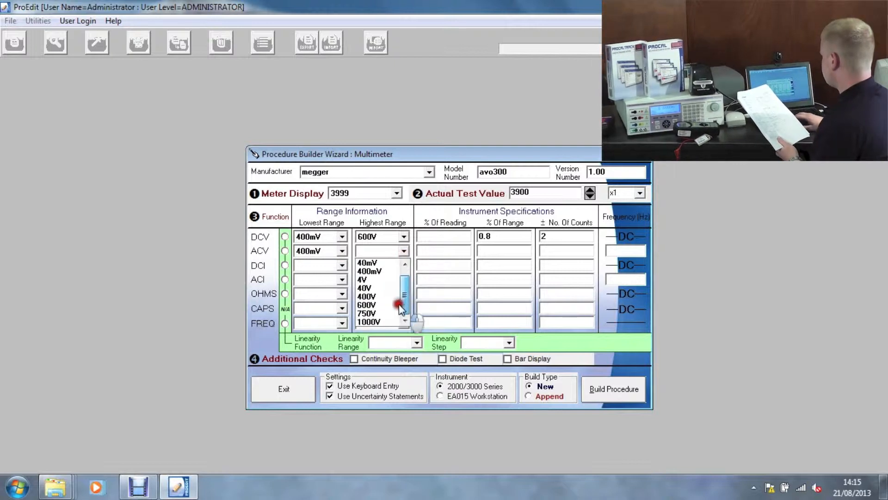
click(369, 322)
text(1)
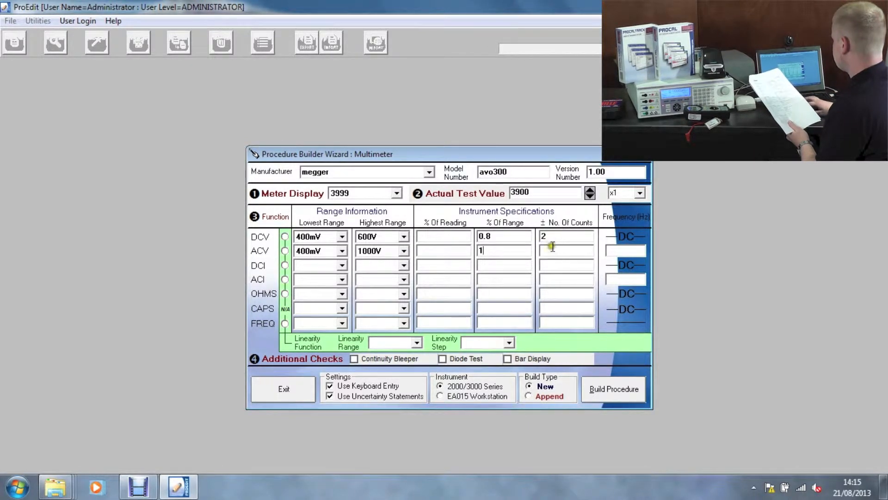
text(5)
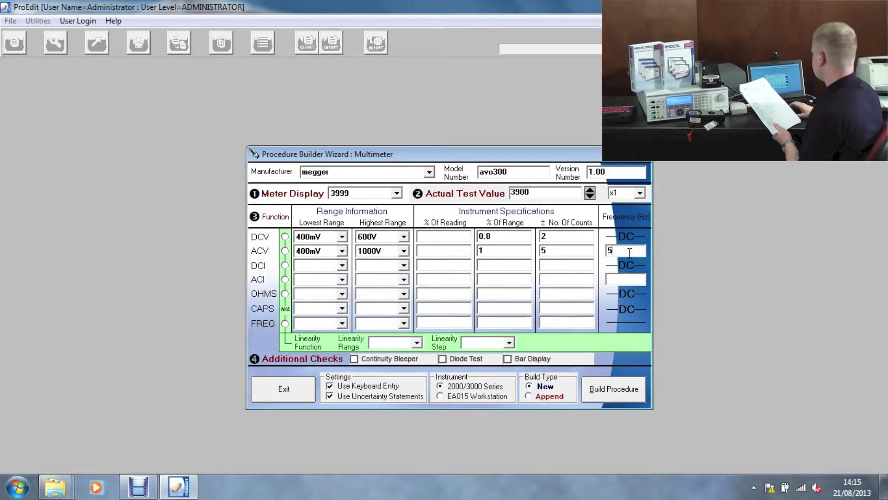
text(6)
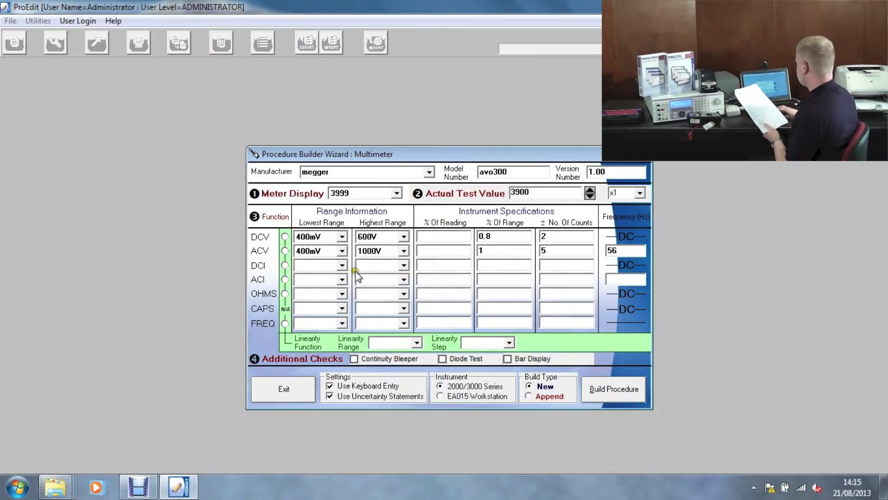
Set the DCI lowest range to 400uA
click(341, 265)
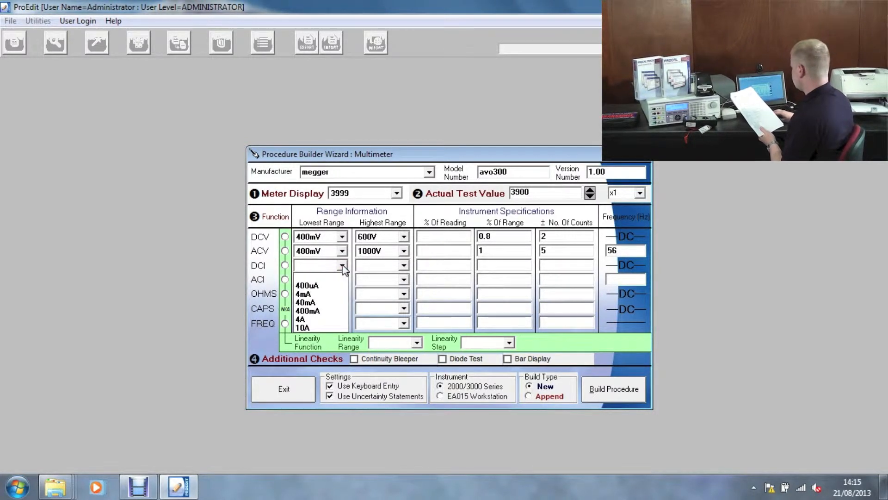
click(308, 285)
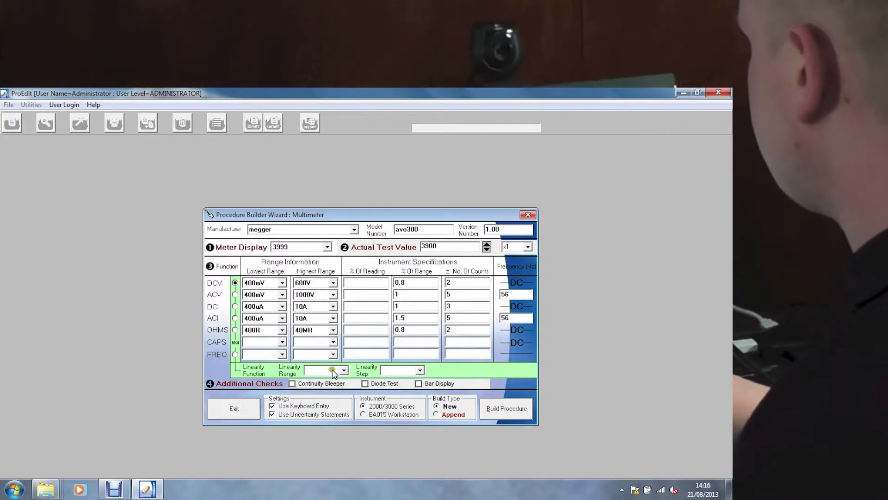
Set linearity range 40V with 10V steps and include the diode test check
click(343, 370)
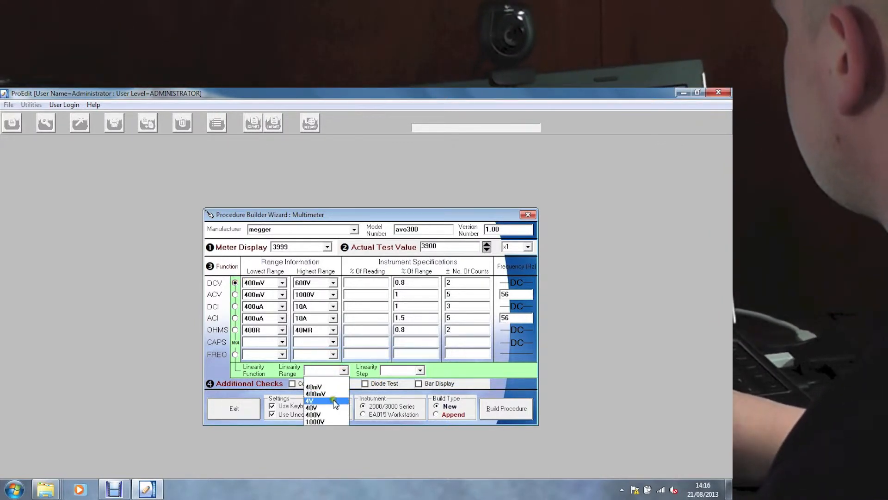
click(311, 407)
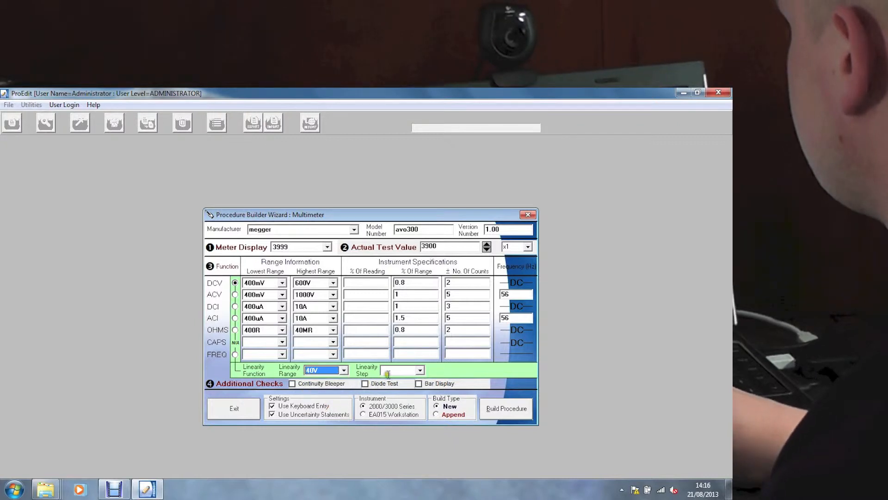
click(419, 370)
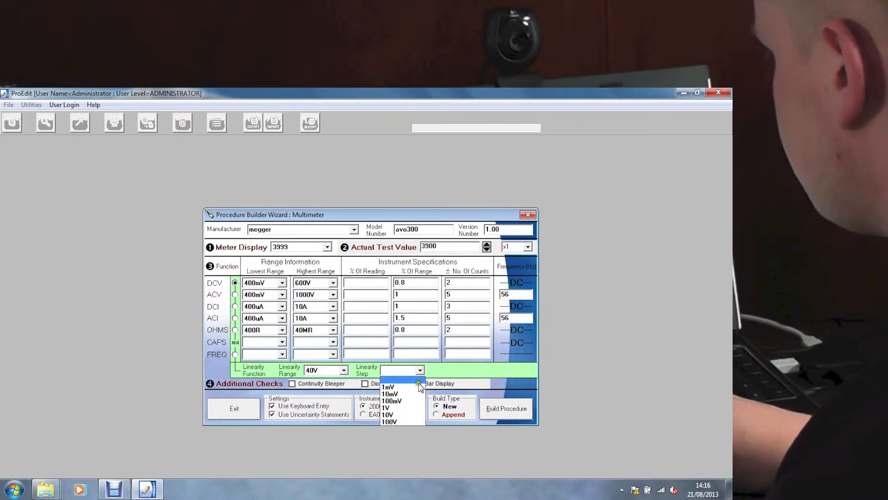
click(387, 414)
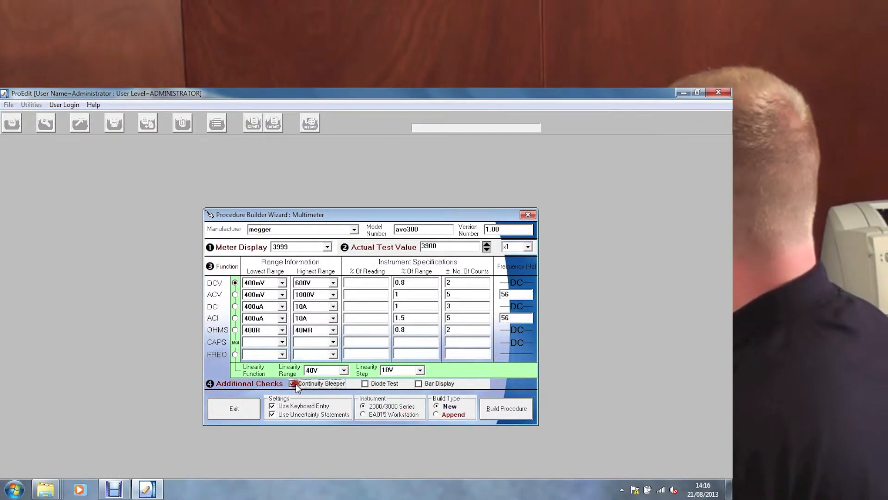
click(292, 383)
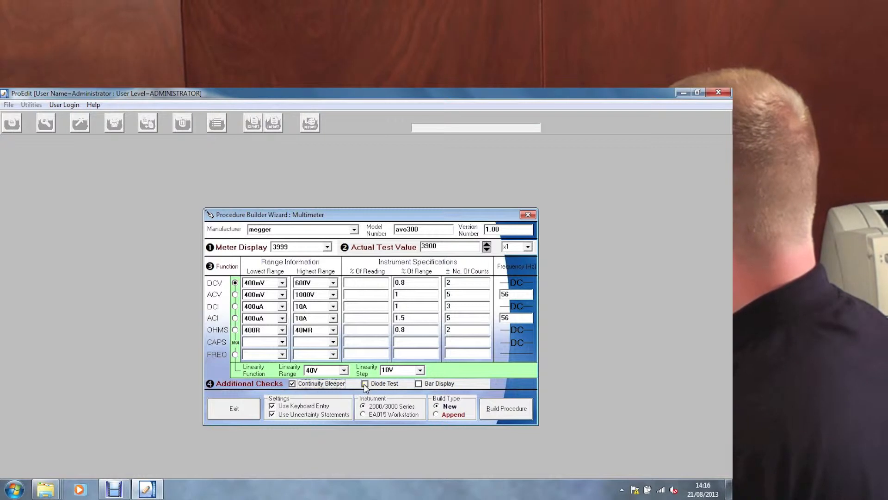
click(364, 383)
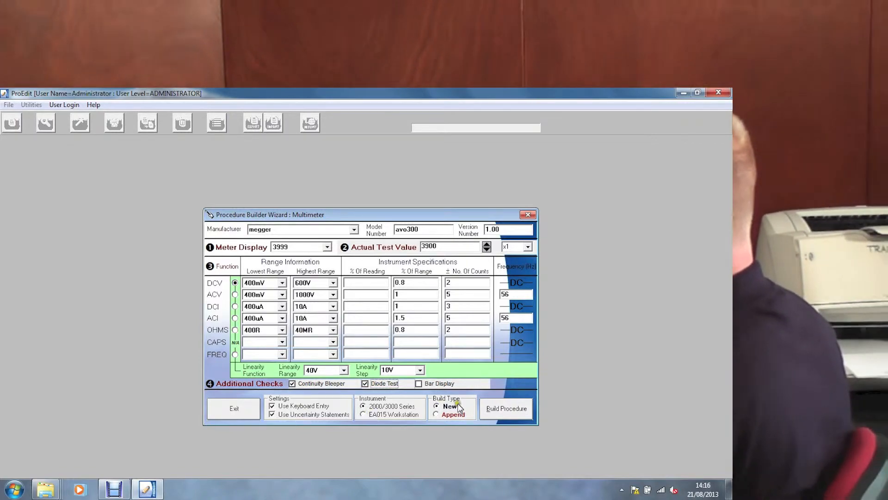
Build the megger avo300 procedure and acknowledge its creation as PROC393
click(505, 408)
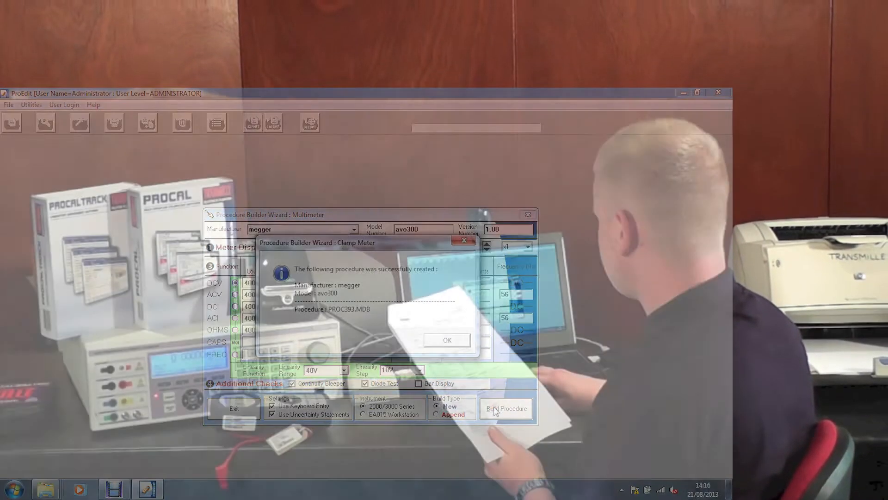
click(447, 339)
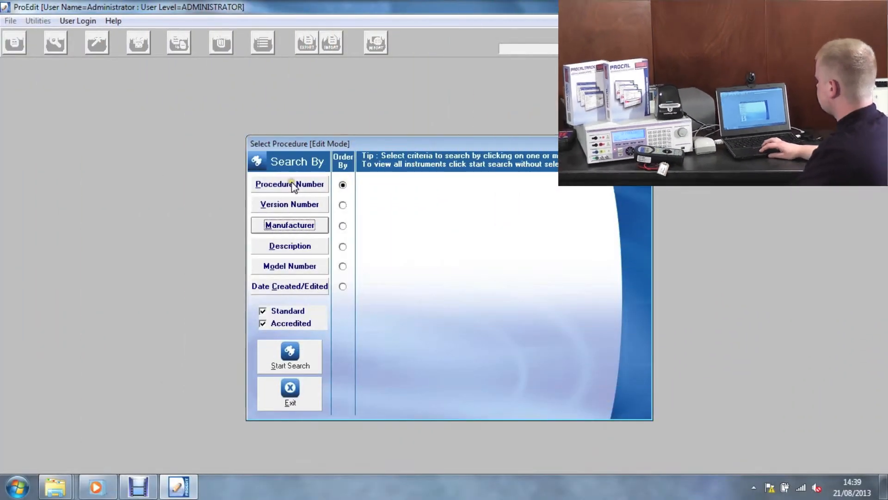
Search the Select Procedure list by procedure number 393
click(290, 183)
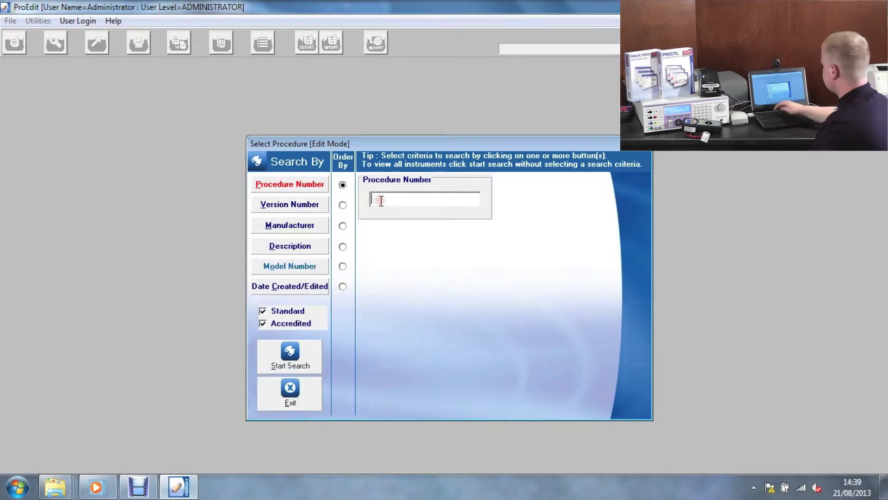
text(393)
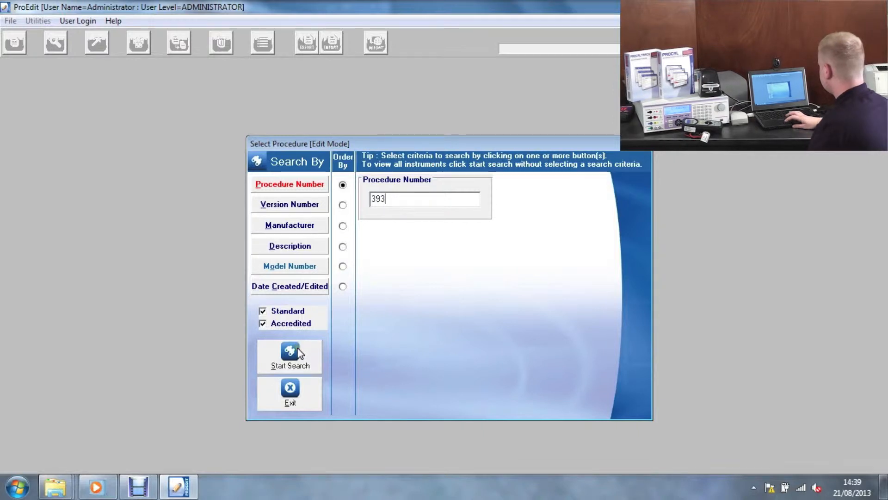
click(289, 355)
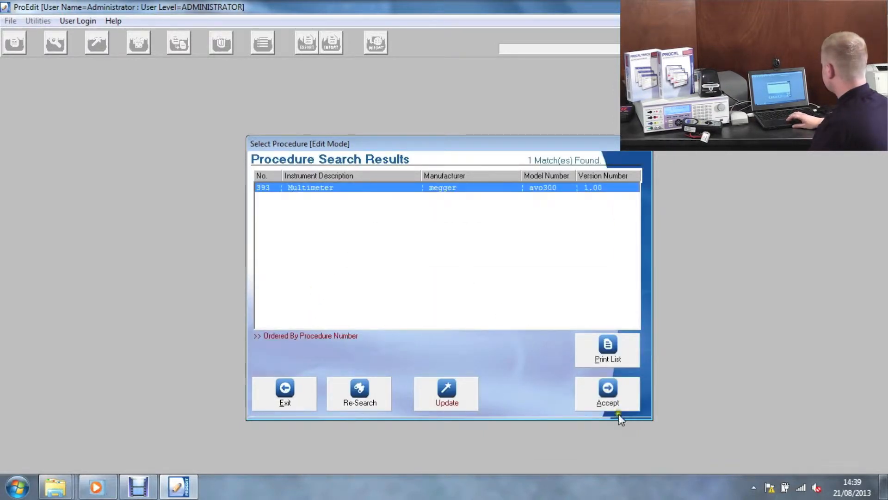
Accept procedure 393 and advance through Instrument Information and Uncertainty Statements to its tests
click(606, 393)
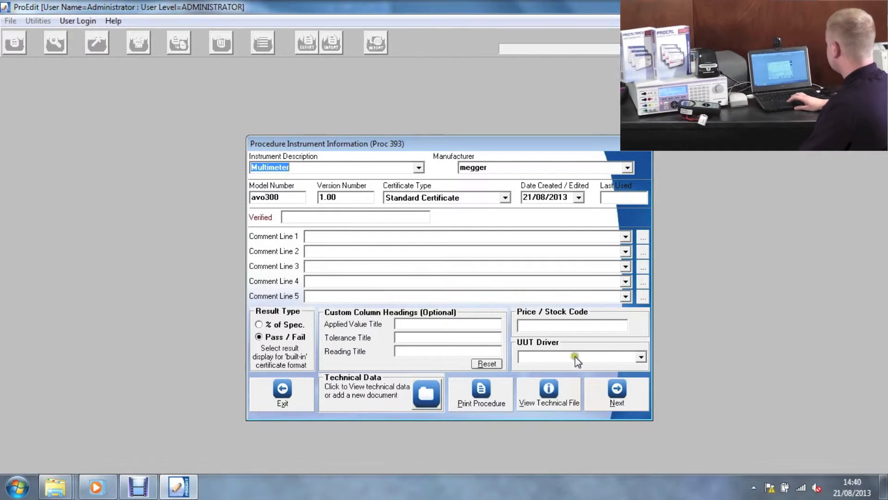
click(616, 391)
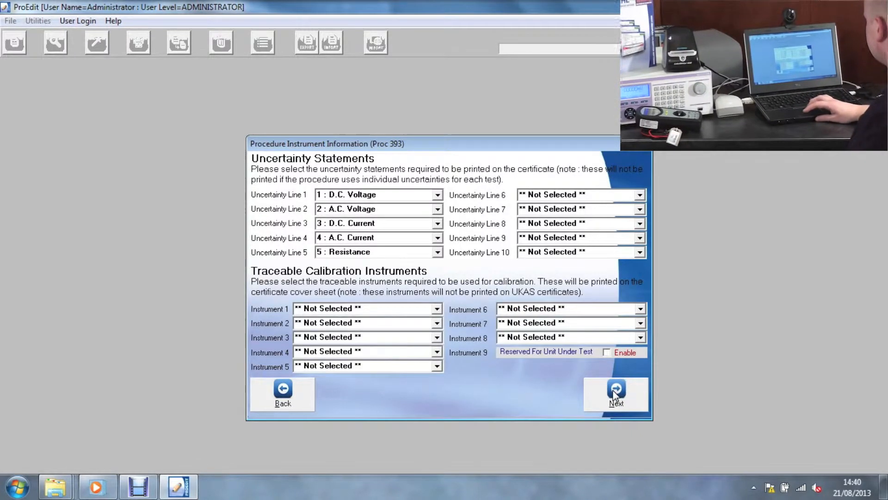
click(617, 394)
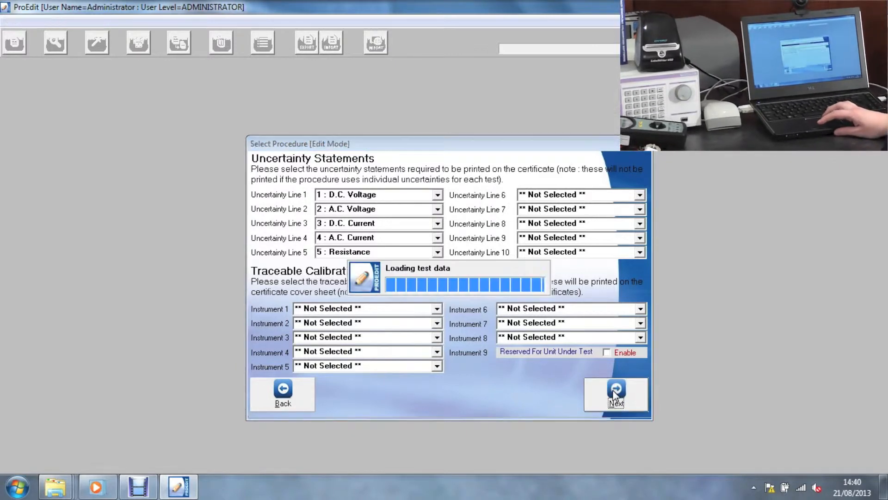
click(616, 394)
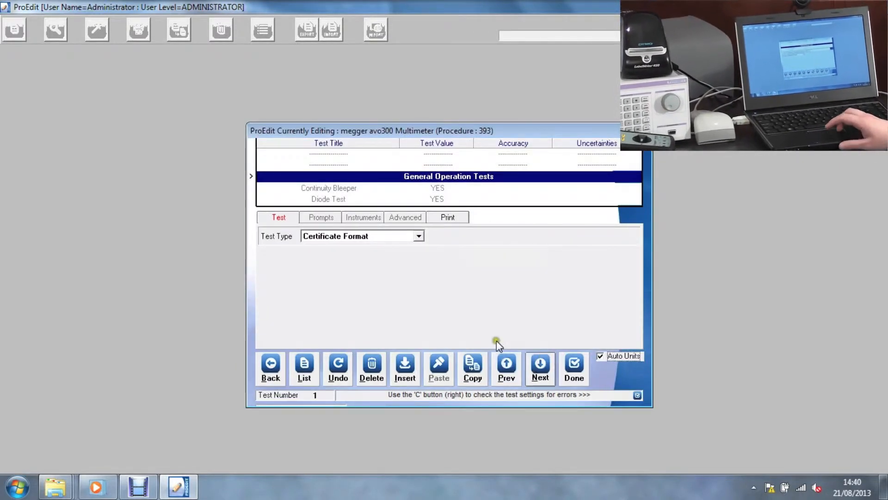
Show the full test list and select test 6, 400mV D.C. Range
click(305, 368)
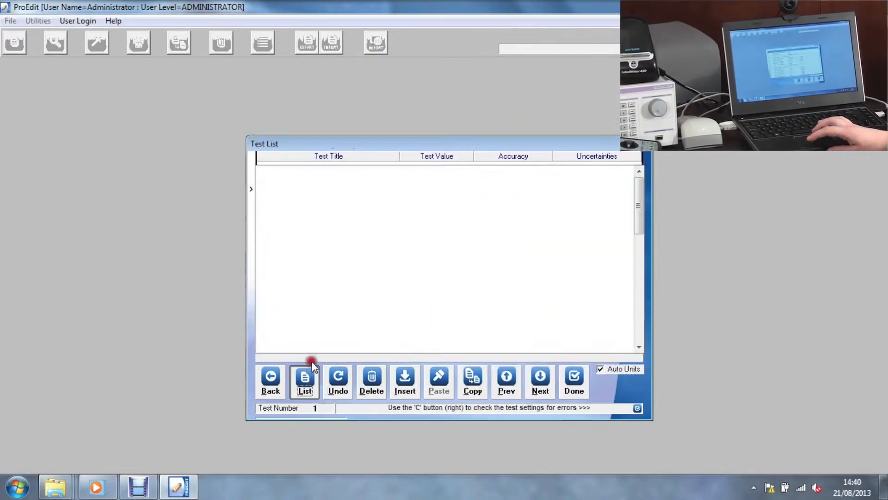
click(305, 380)
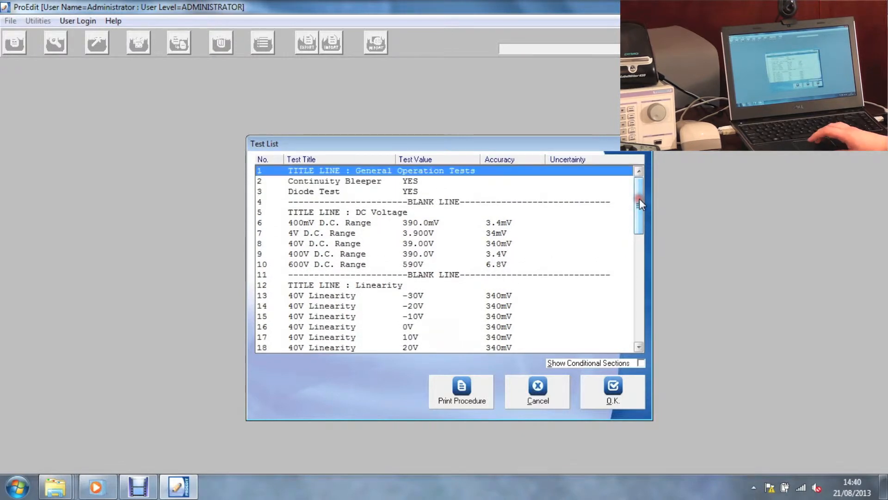
click(481, 222)
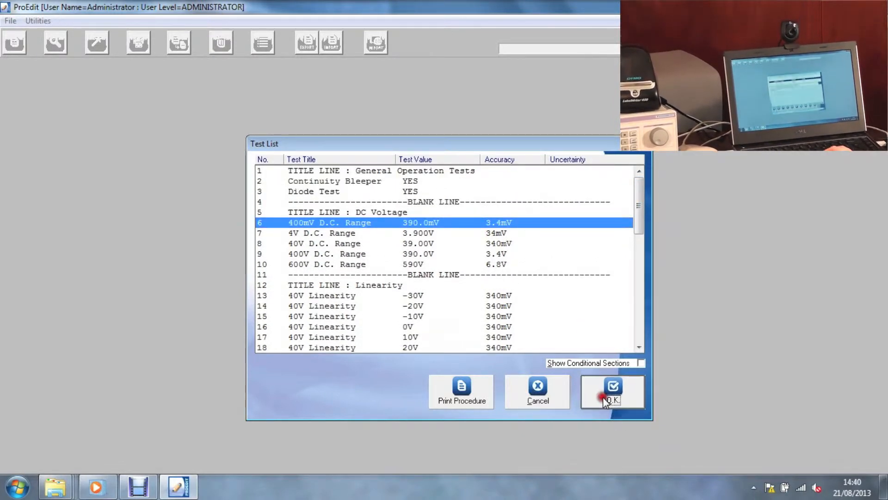
Open the 400mV D.C. Range test and change its % of range accuracy to 0.5
click(612, 390)
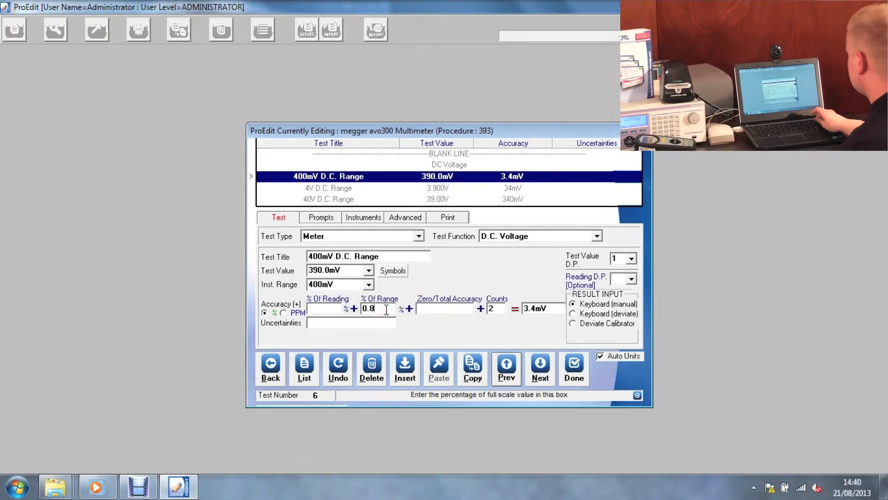
text(0.5)
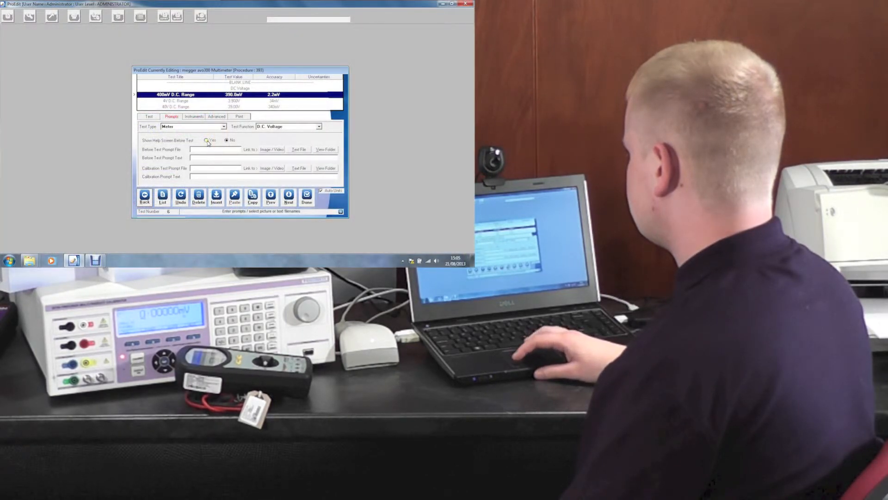
Enable Show Help Screen and set the AVO300 - voltage image as the before-test prompt
click(206, 139)
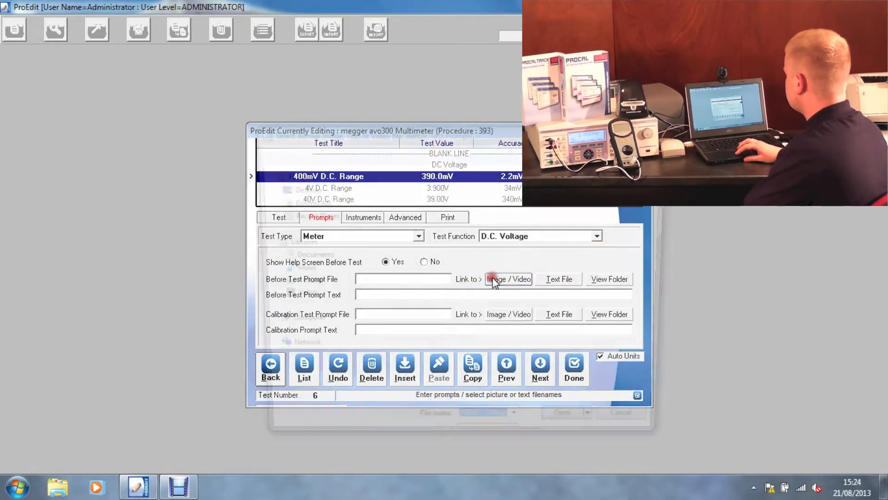
click(507, 279)
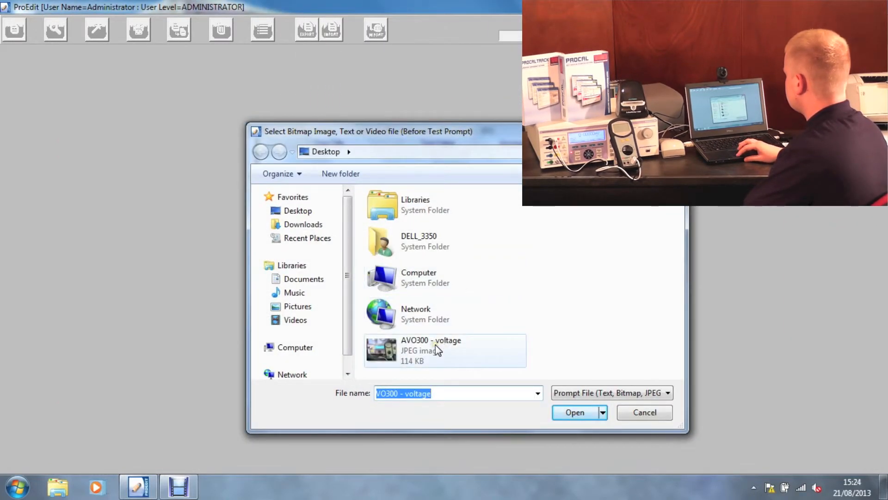
click(574, 411)
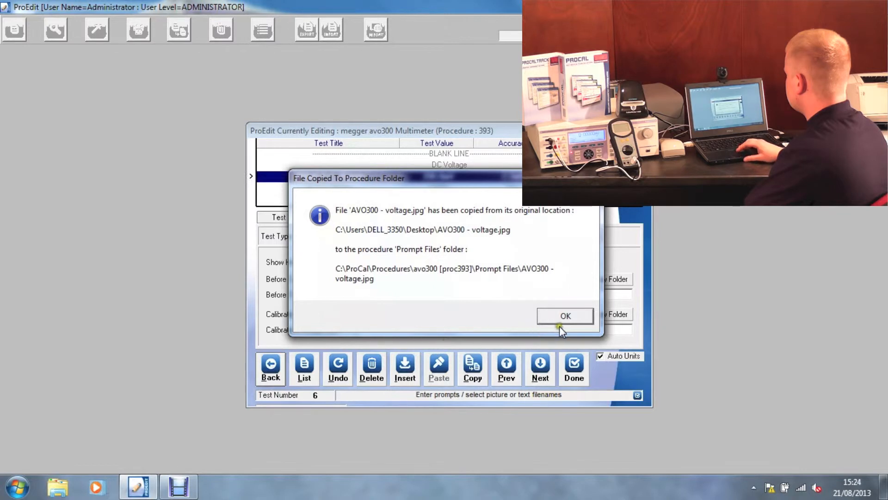
click(564, 315)
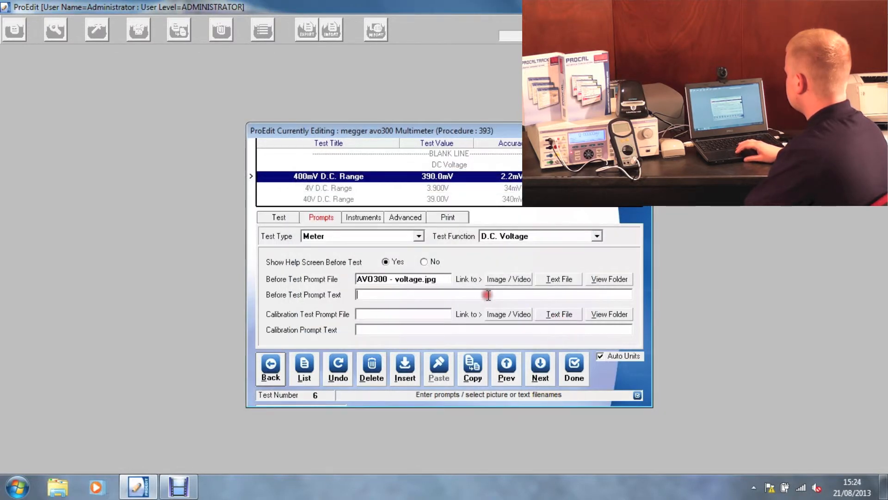
Enter before-test prompt text "Connect 3000a voltage terminals to avo 300 multimet"
text(C)
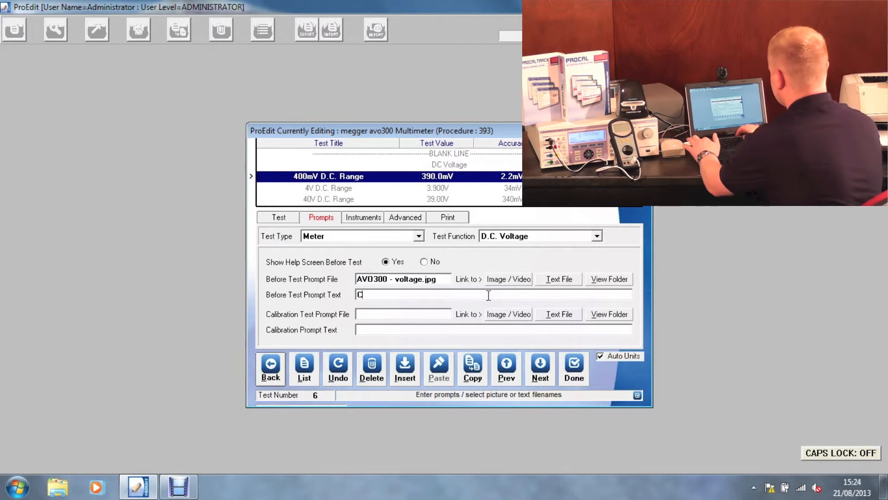
text(onnect)
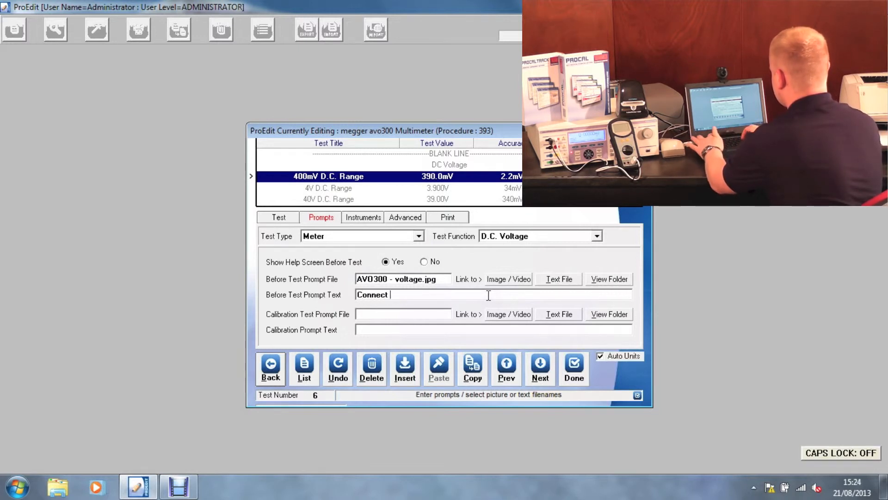
text(3000a)
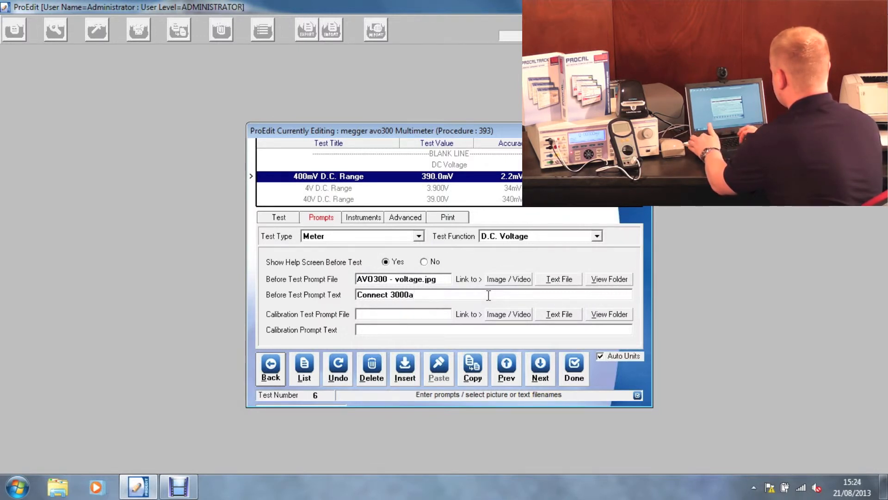
text(vol)
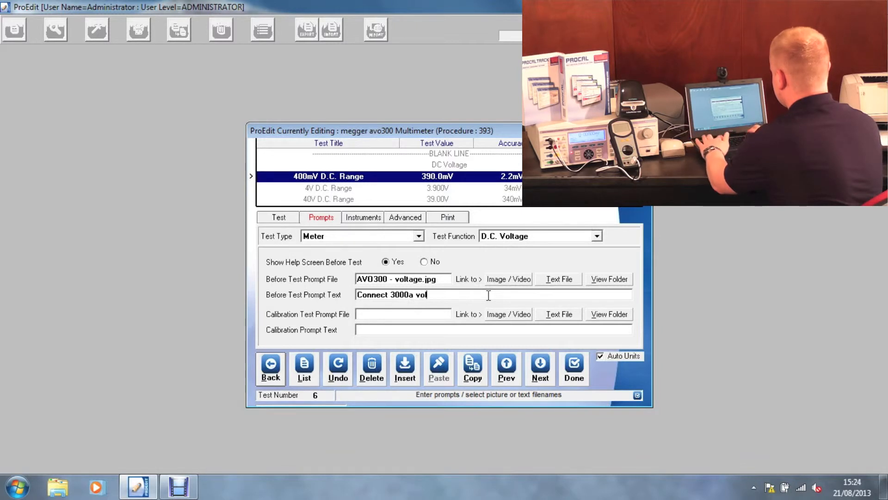
text(tage t)
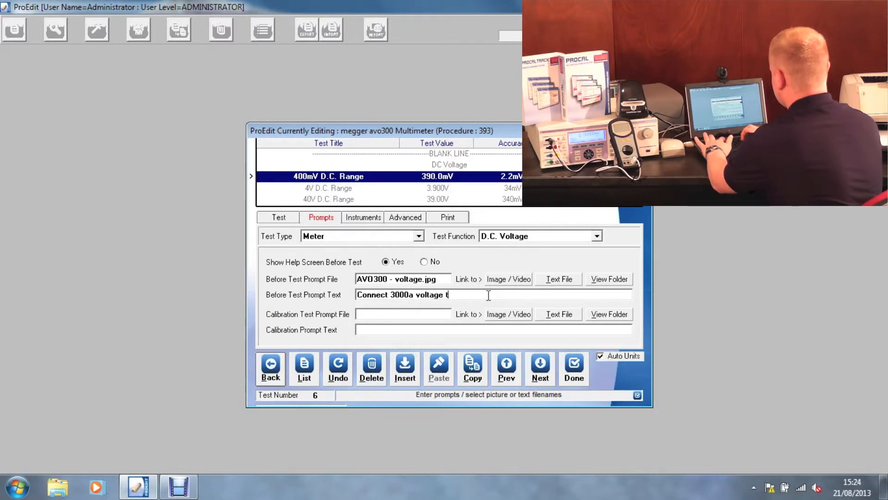
text(erminals)
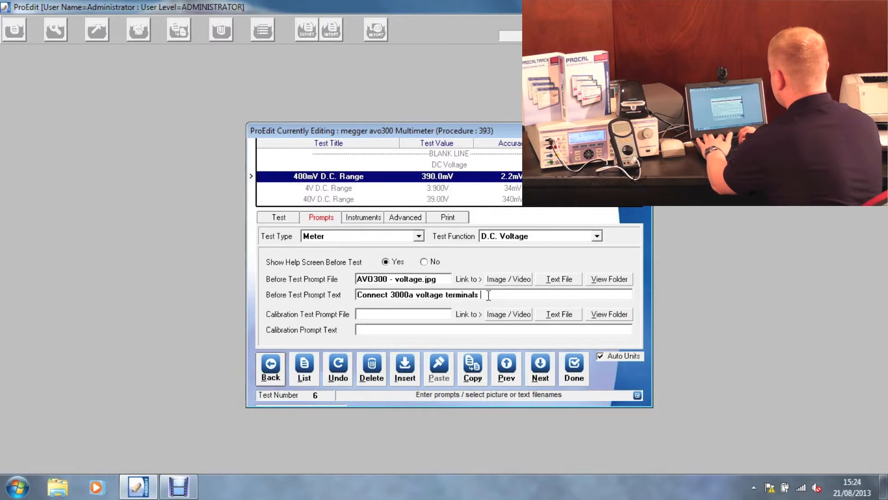
text(to avo)
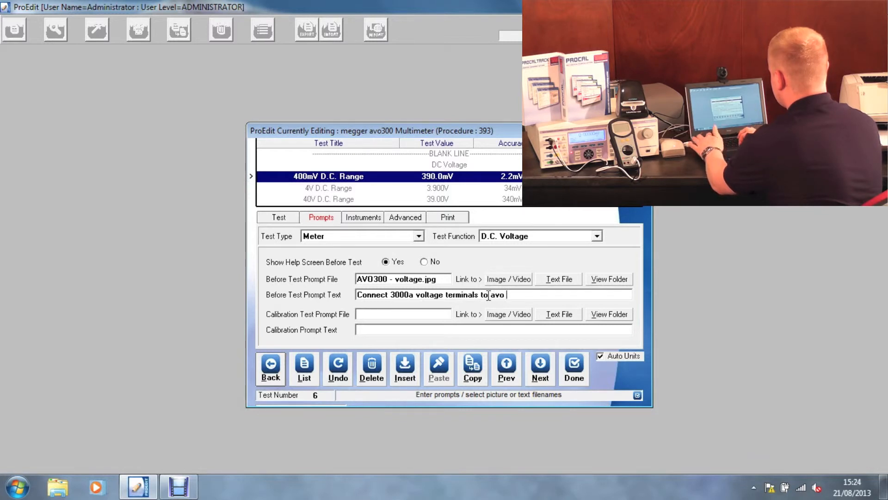
text(300 m)
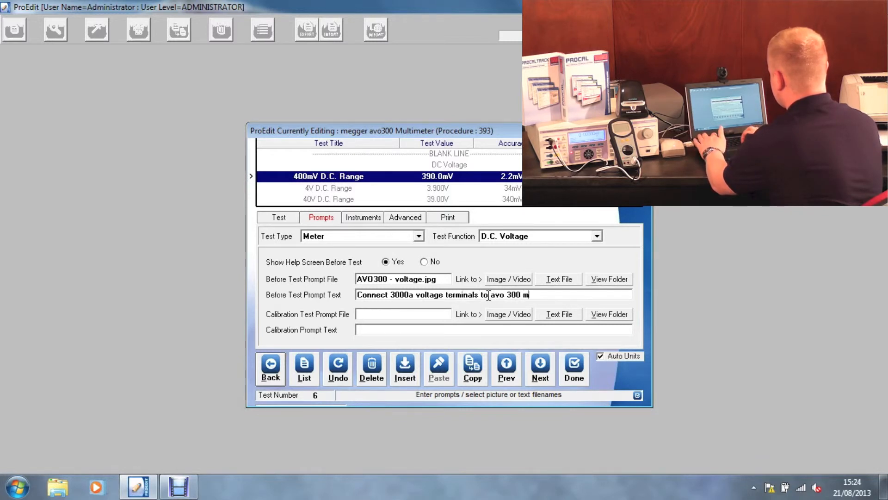
text(ultimet)
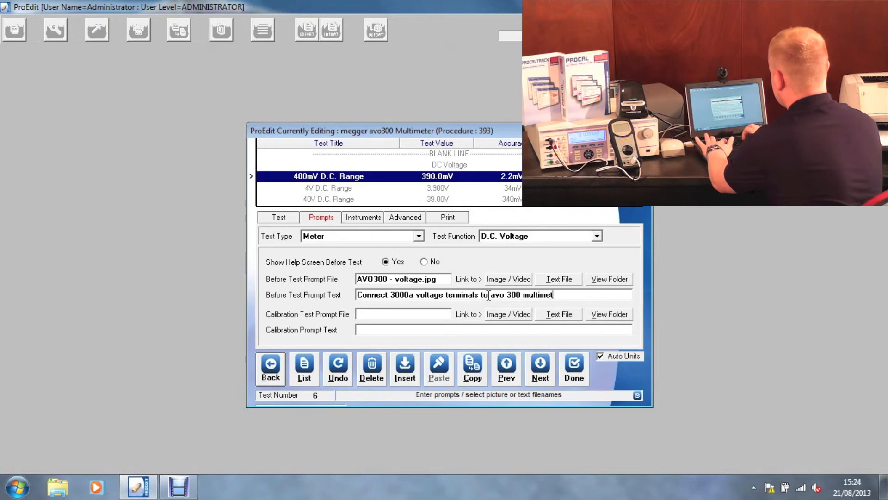